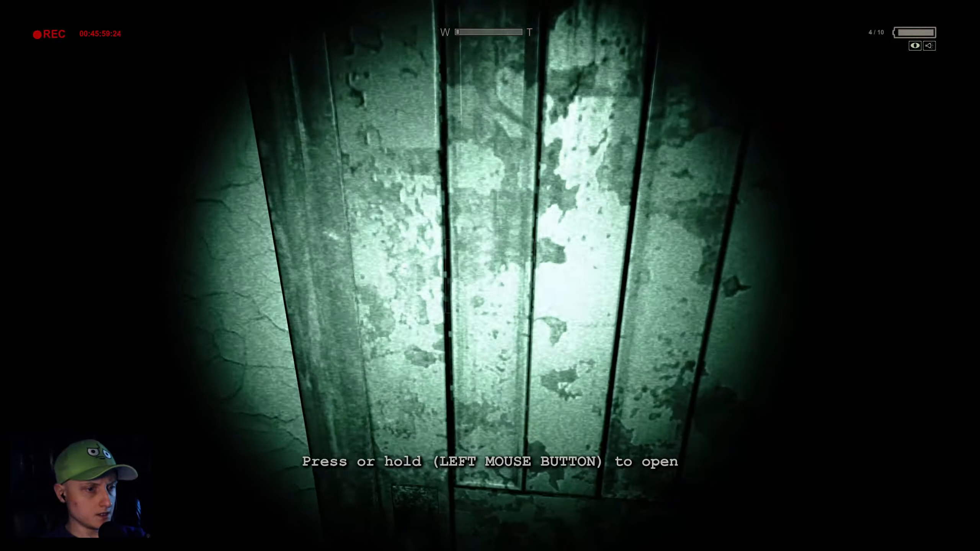
pyautogui.click(490, 276)
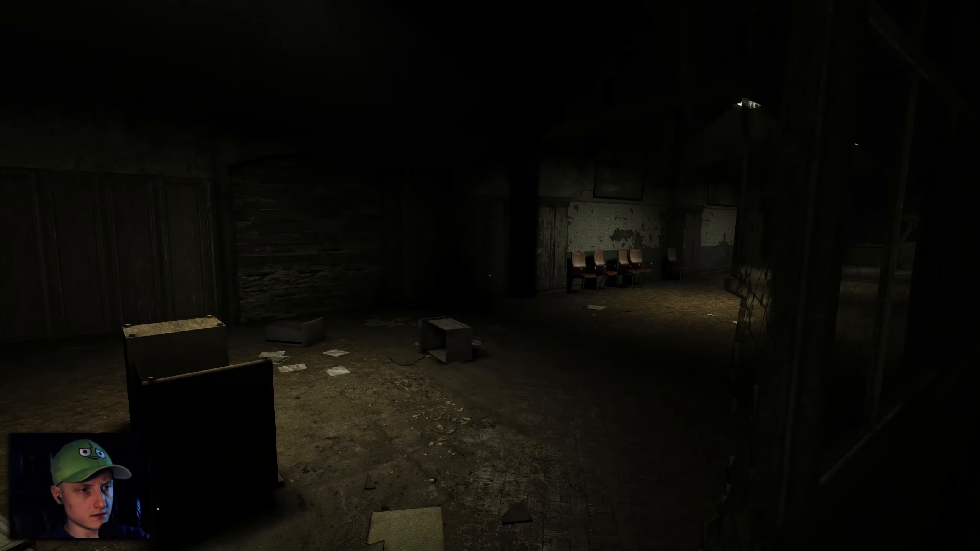
pyautogui.moveTo(490, 275)
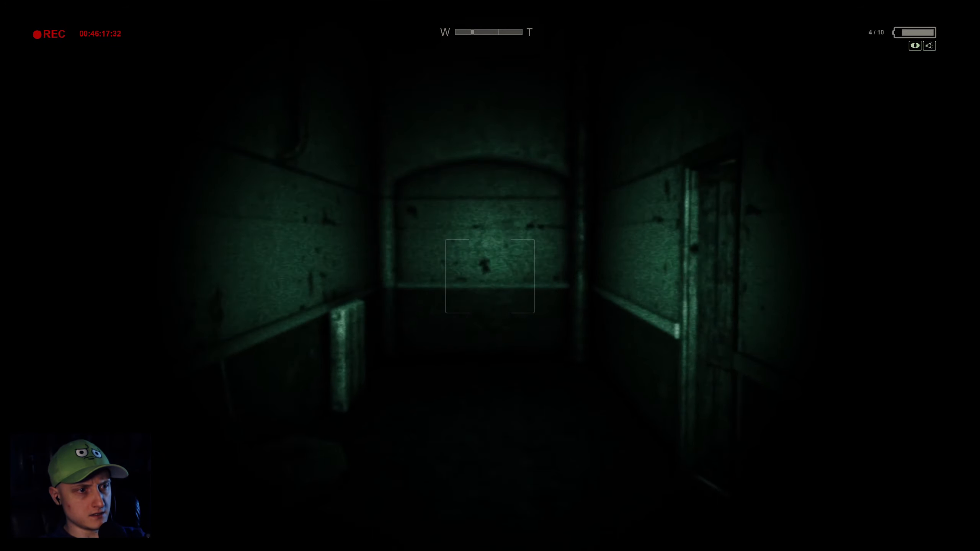
pyautogui.moveTo(490, 276)
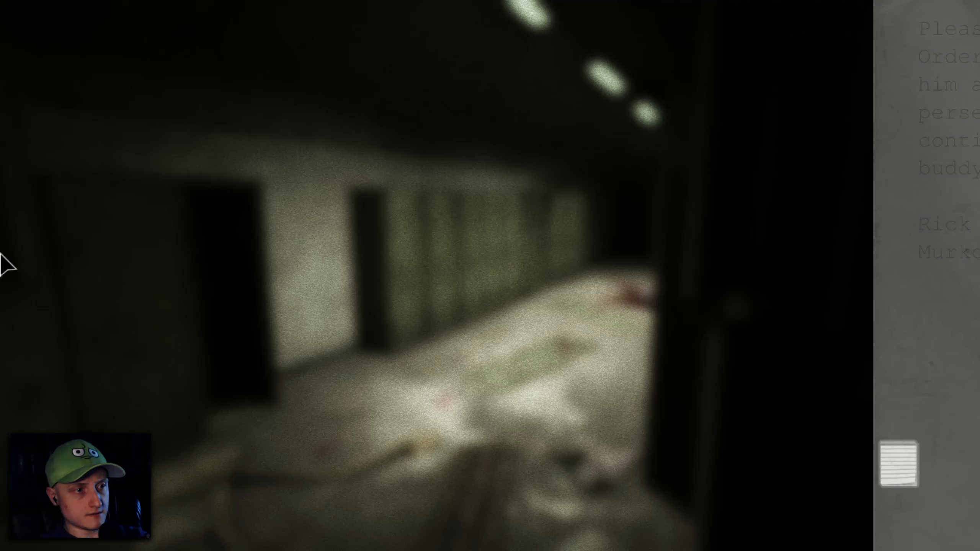
pyautogui.click(898, 456)
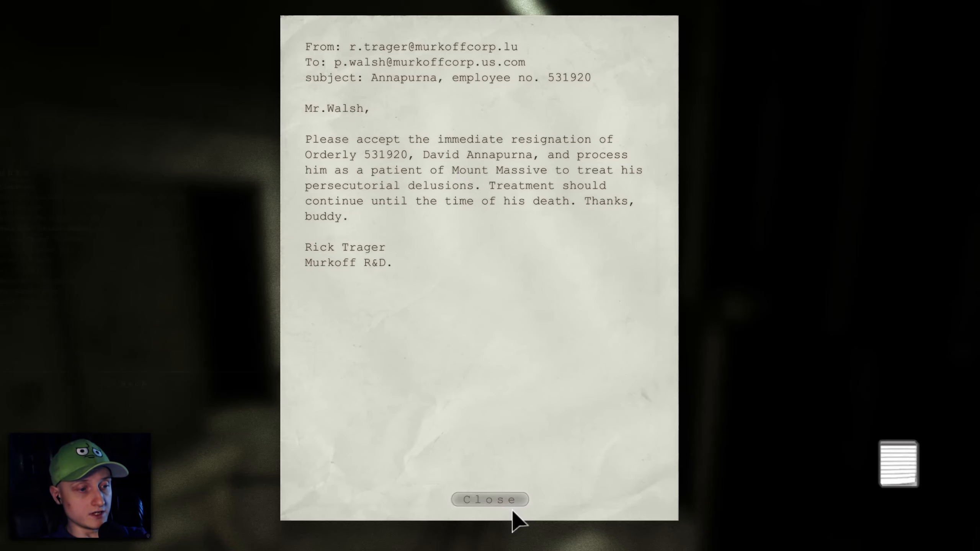
pyautogui.click(488, 499)
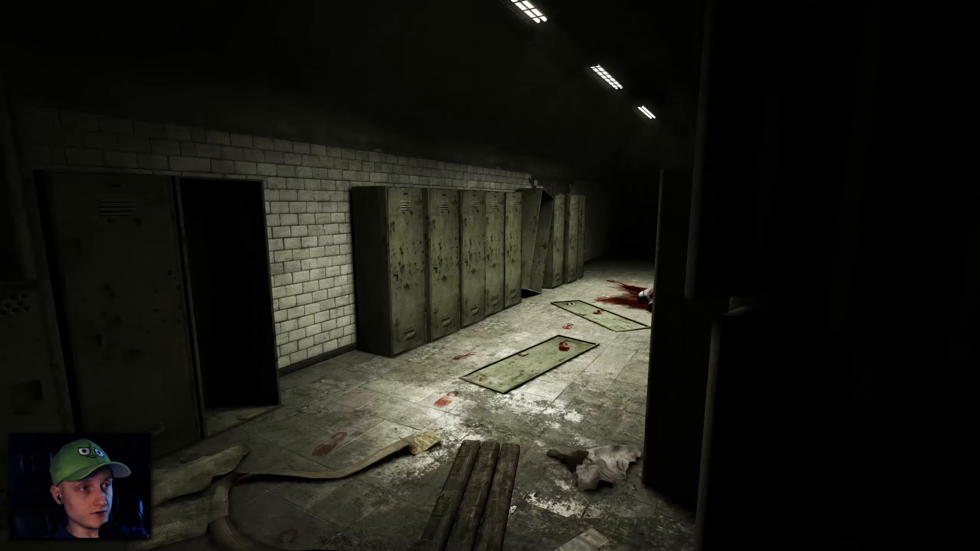
pyautogui.click(489, 275)
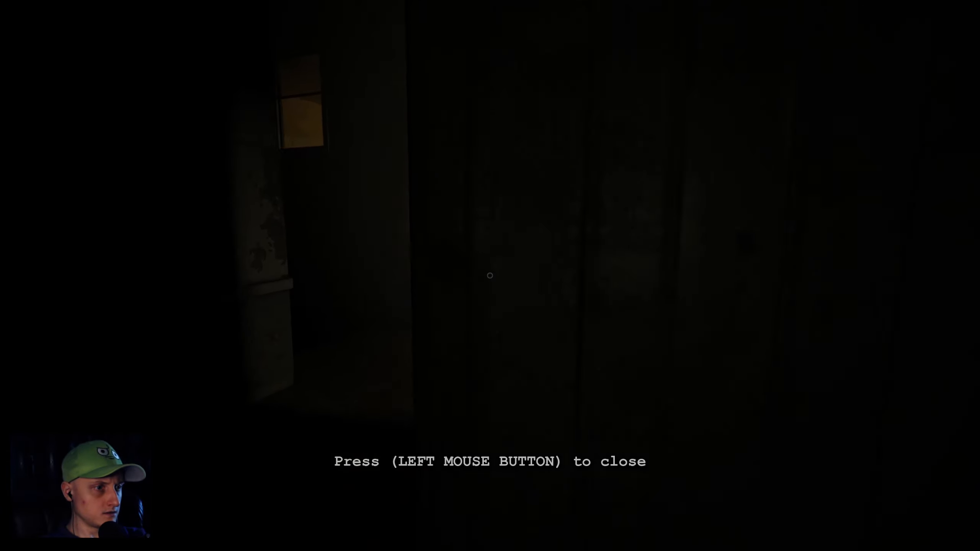
pyautogui.click(490, 276)
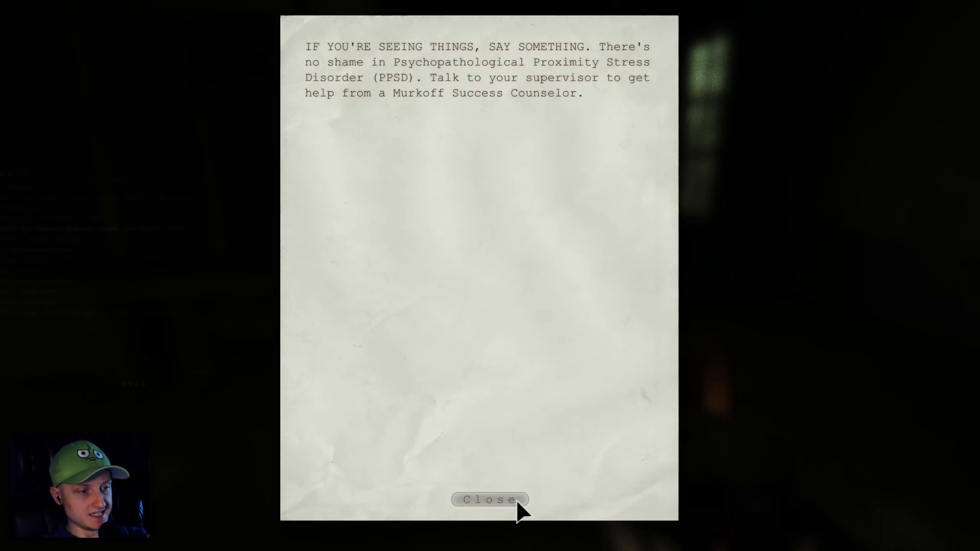
pyautogui.click(490, 499)
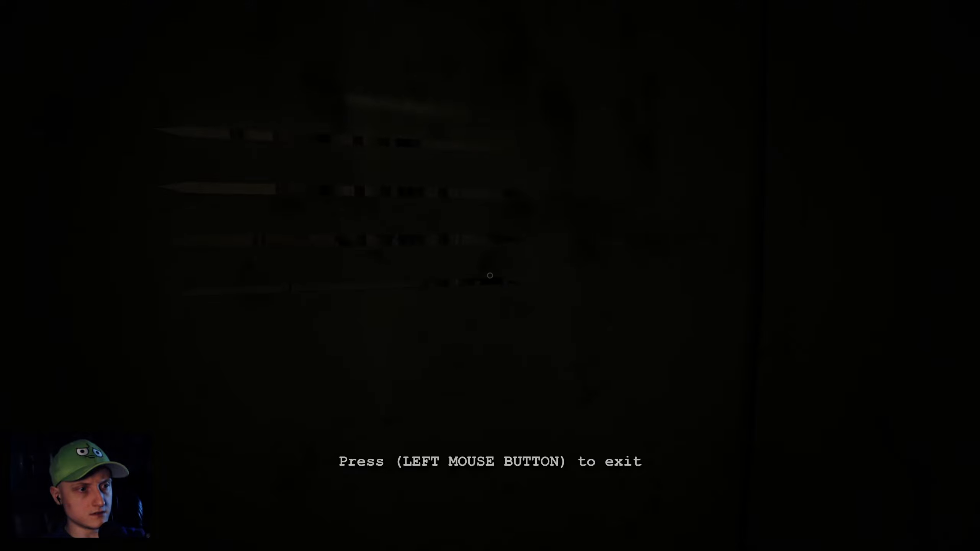
pyautogui.click(490, 275)
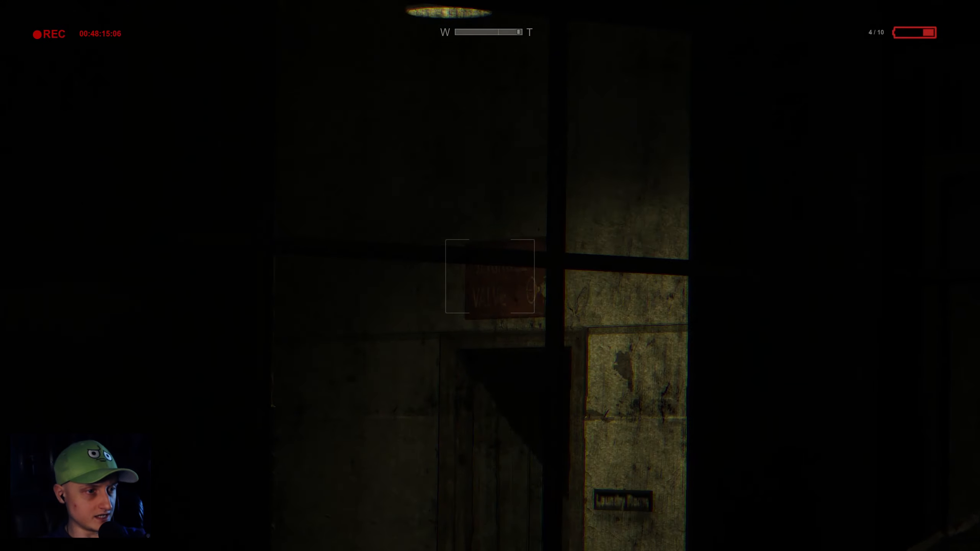
pyautogui.click(490, 279)
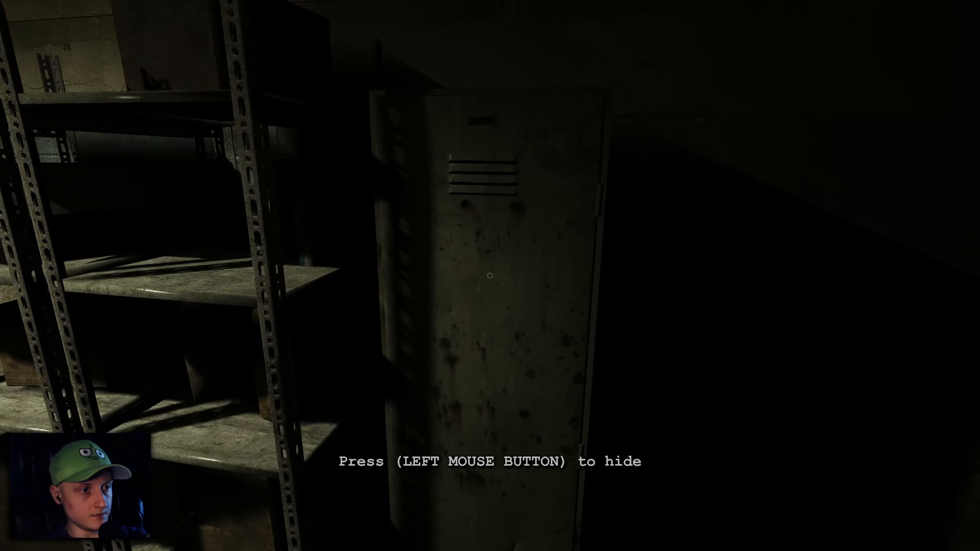
pyautogui.click(490, 275)
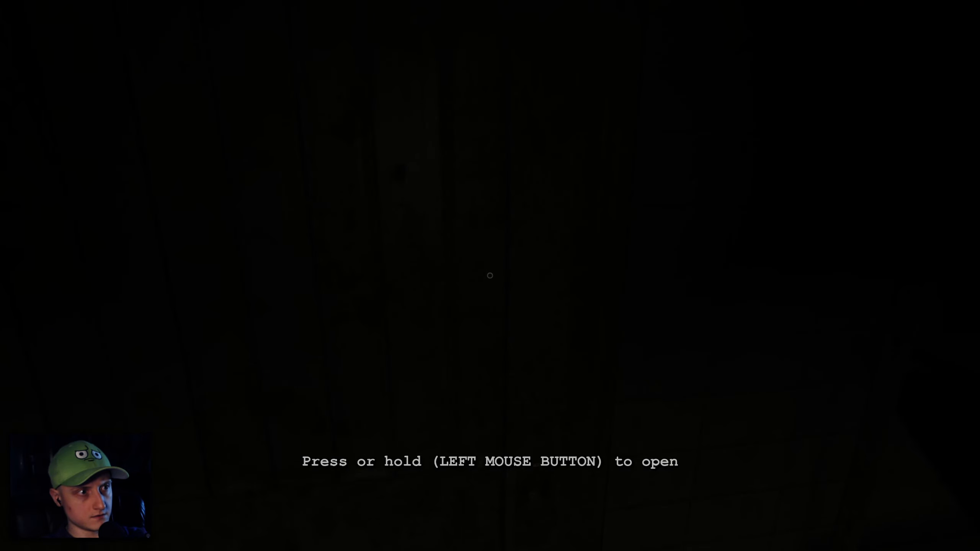
pyautogui.click(490, 275)
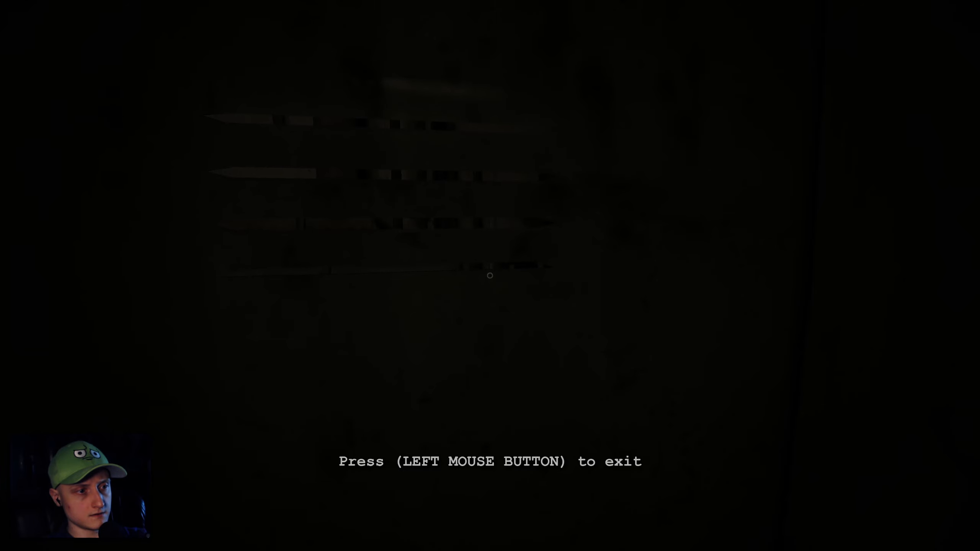
pyautogui.click(490, 276)
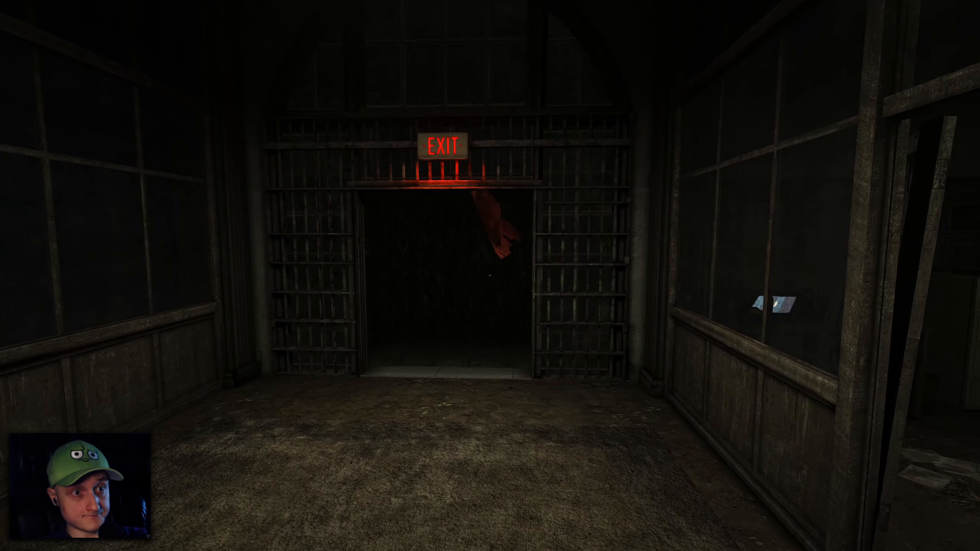
pyautogui.moveTo(490, 276)
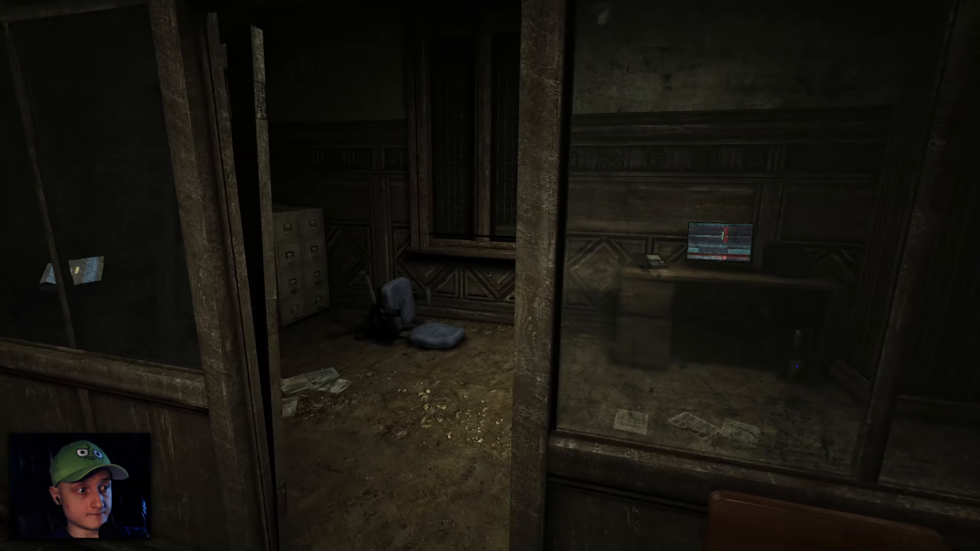